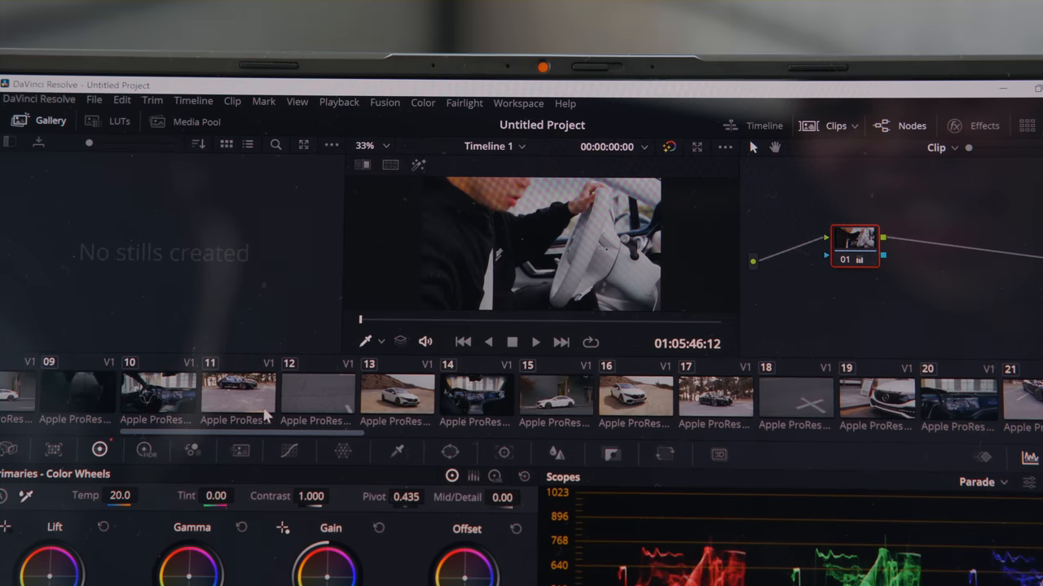
Select clip 13, the white car on the sandy hillside, in the Color page timeline.
click(341, 397)
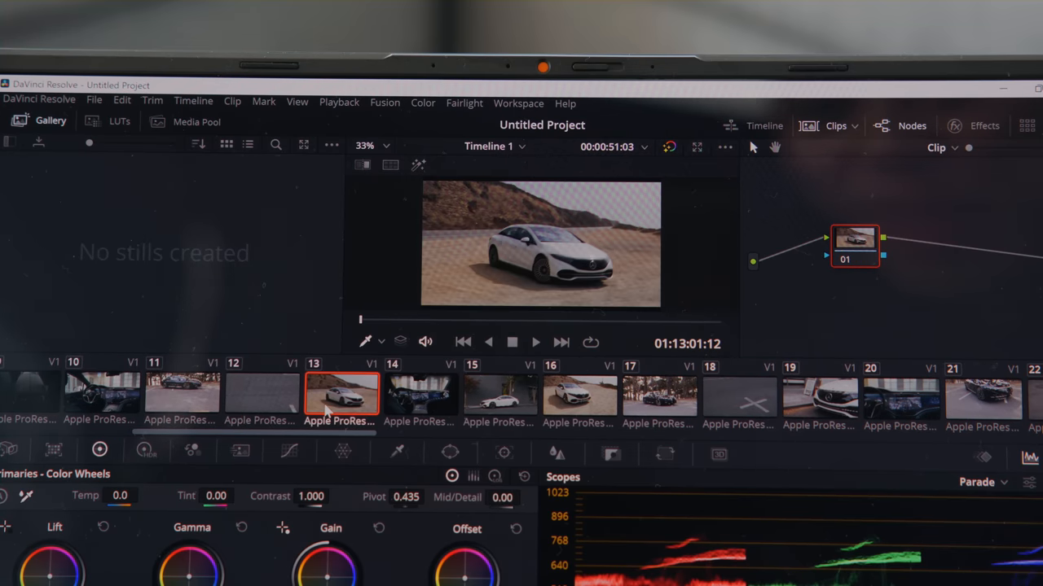